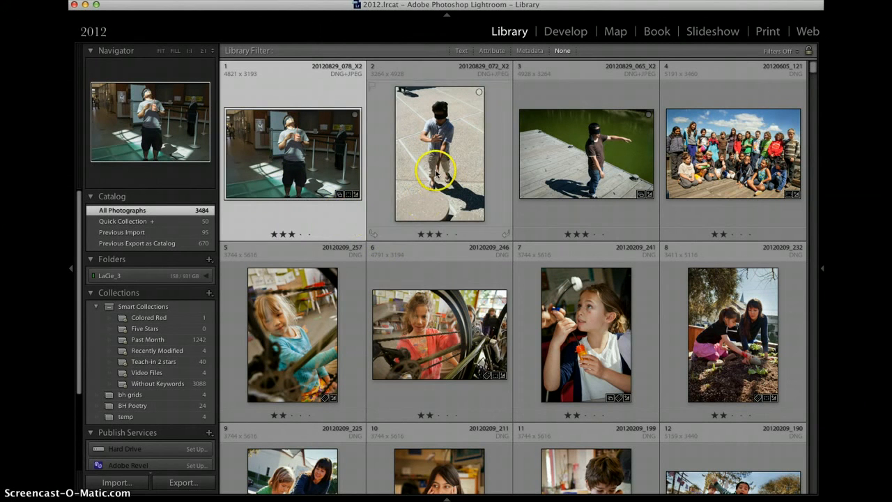
mouse_move(458, 248)
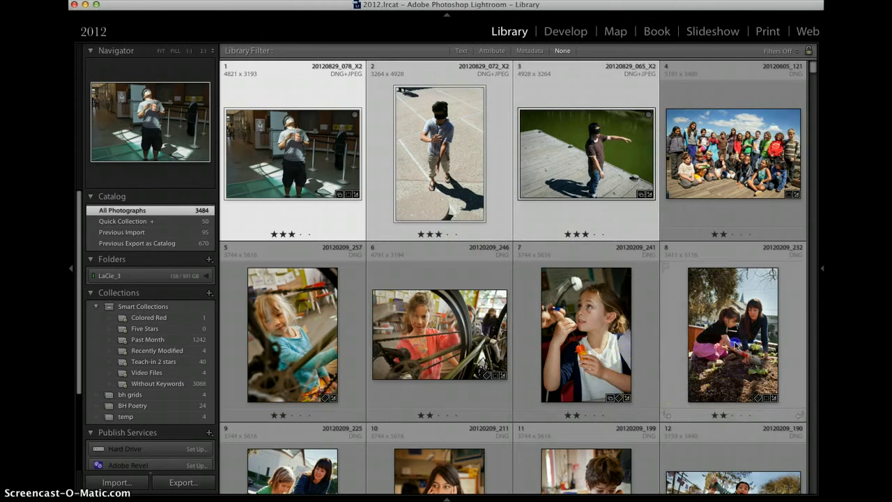
- Add the girls gardening photo to the first three, making a four-photo selection
left_click(731, 334)
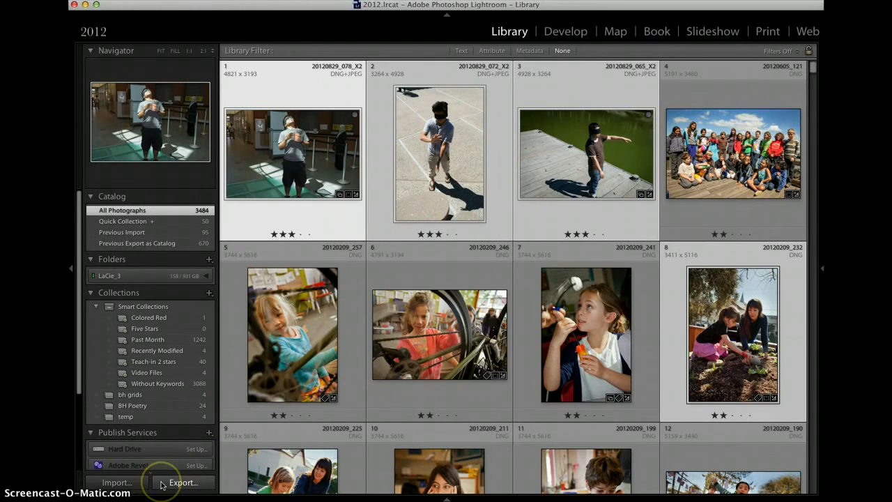
- Export the four photos into a Desktop subfolder named 'demo' and start configuring file renaming
left_click(183, 481)
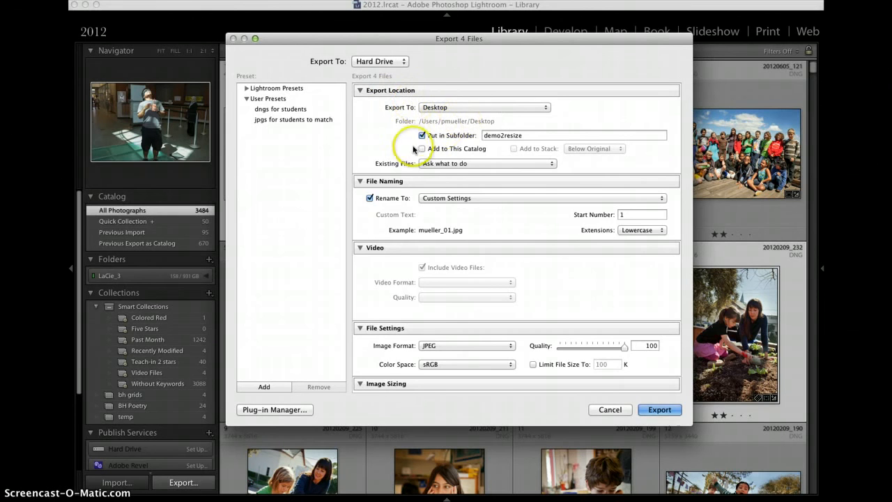
left_click(422, 135)
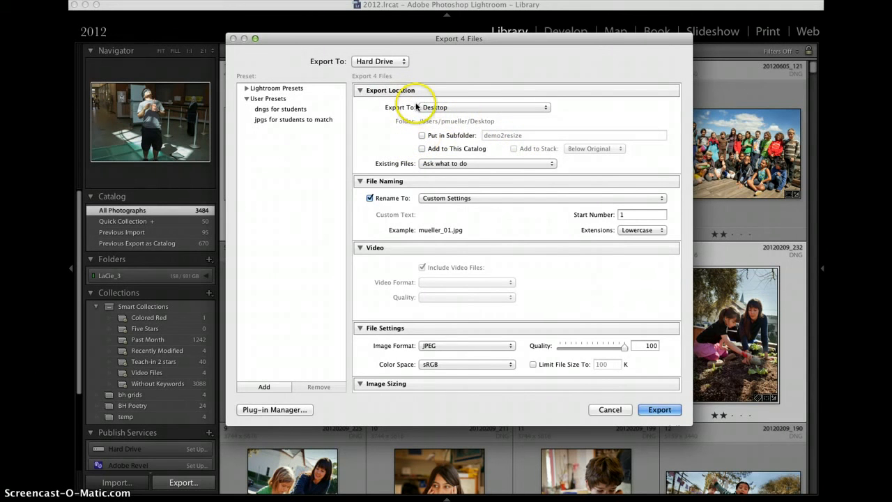
left_click(421, 135)
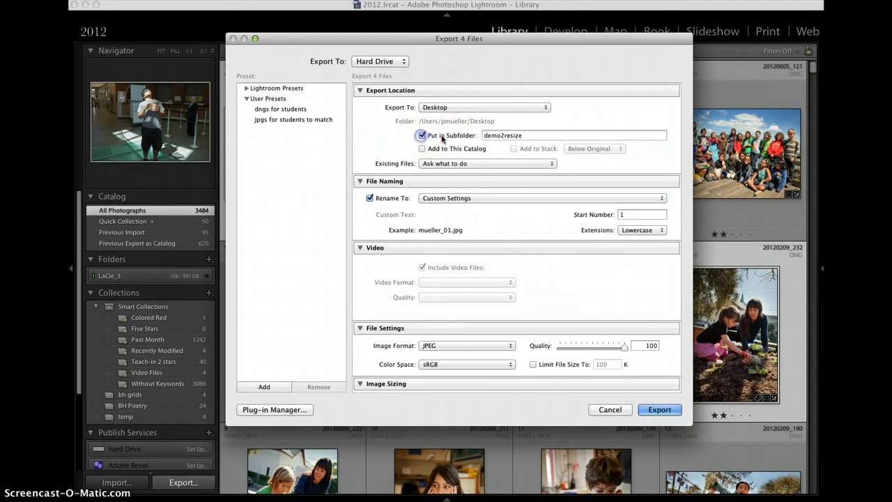
left_click(572, 135)
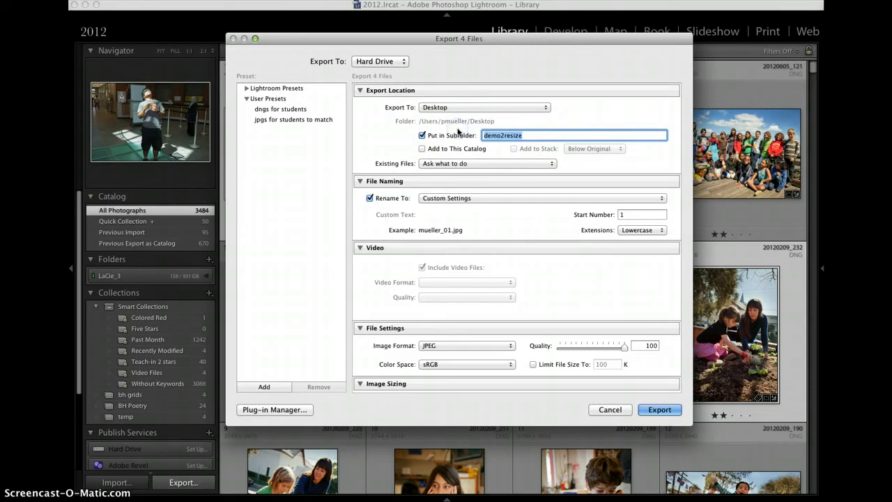
type("deo")
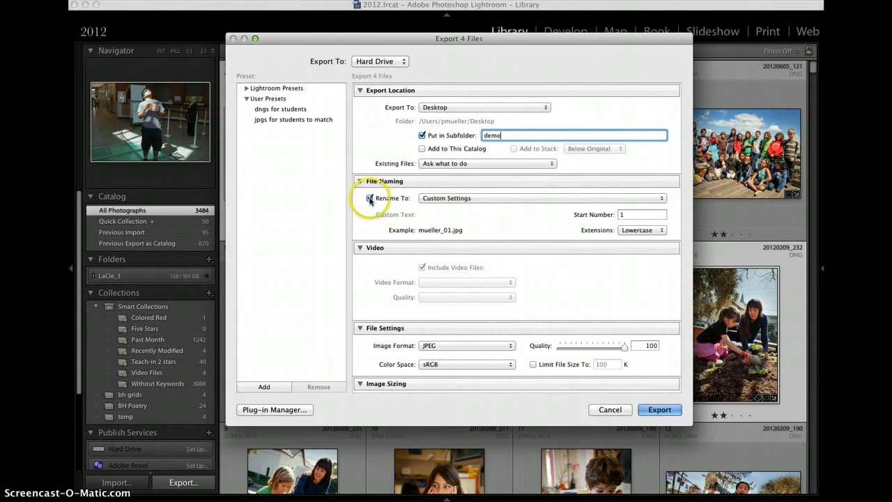
left_click(370, 198)
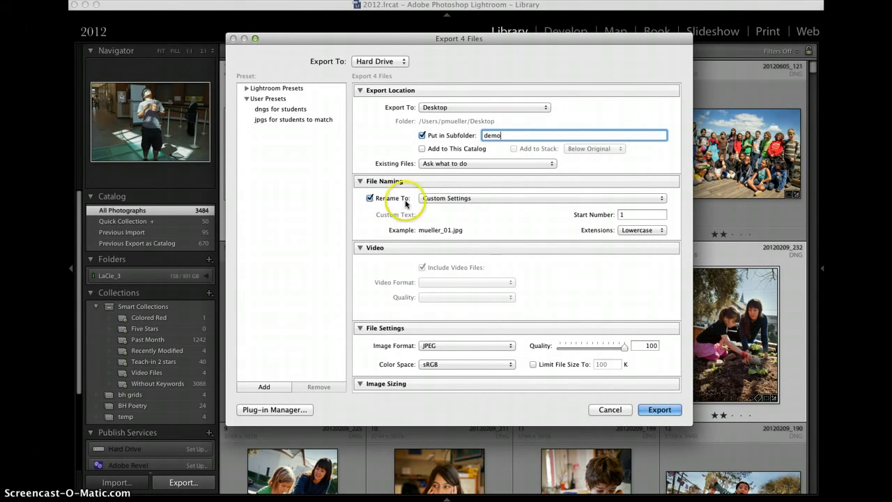
left_click(543, 198)
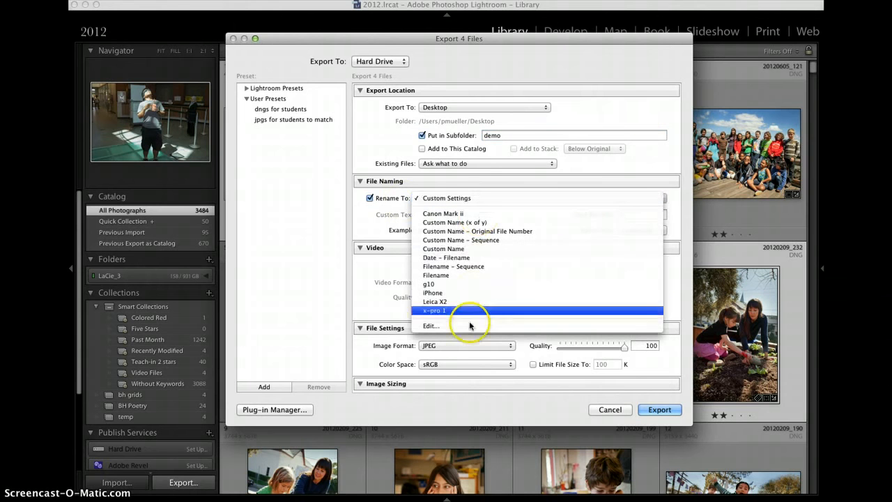
- Start a custom filename template with the text mueller_paul_
left_click(430, 325)
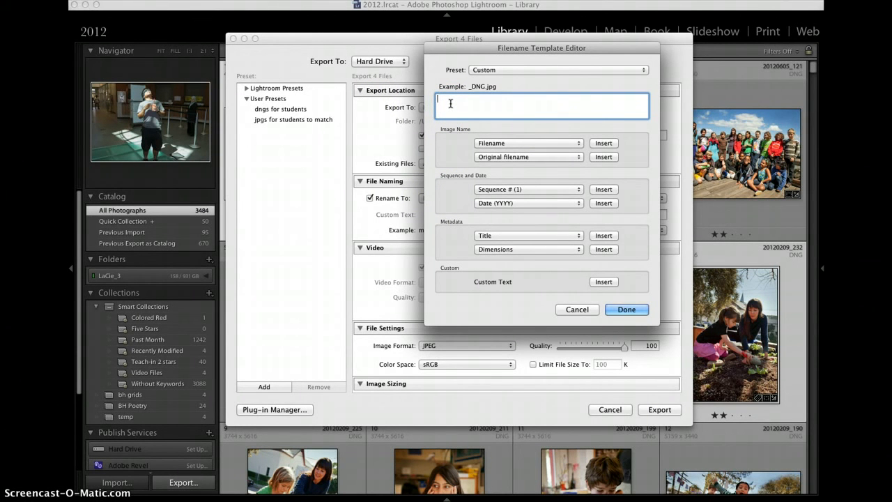
type("mueller")
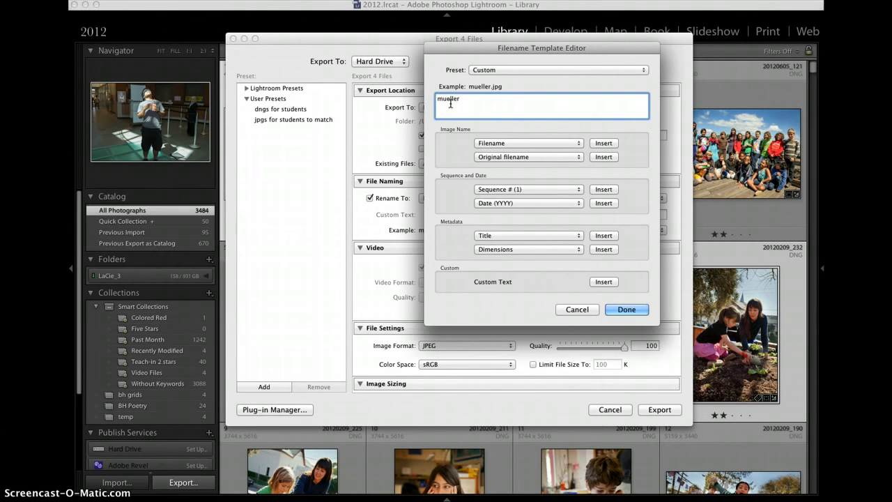
type("_paul_")
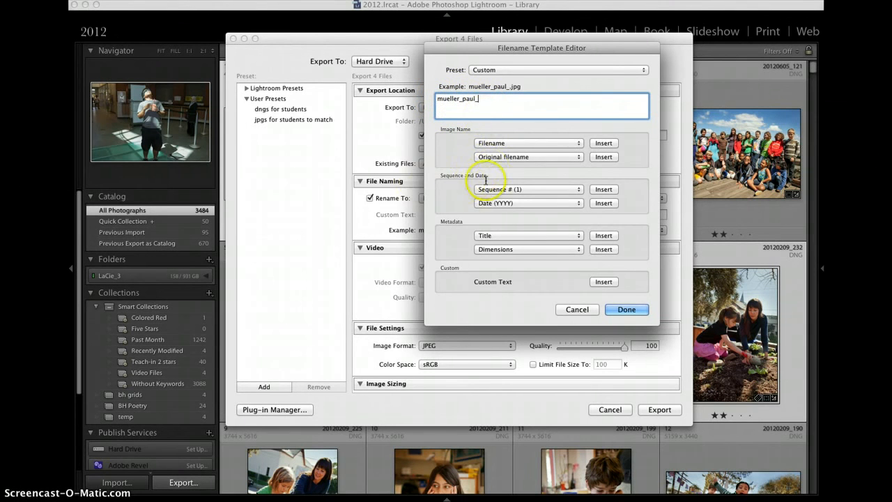
- Append a two-digit Sequence # (01) token and handle the duplicate sequence token
left_click(527, 188)
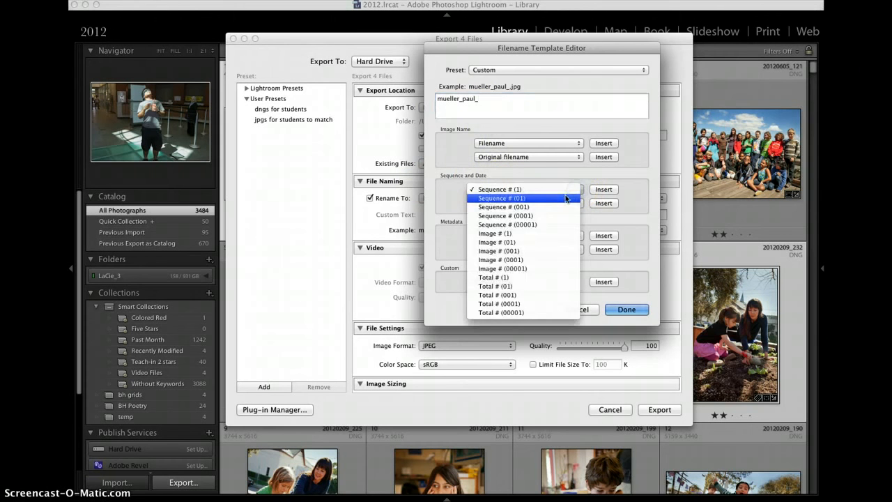
left_click(500, 198)
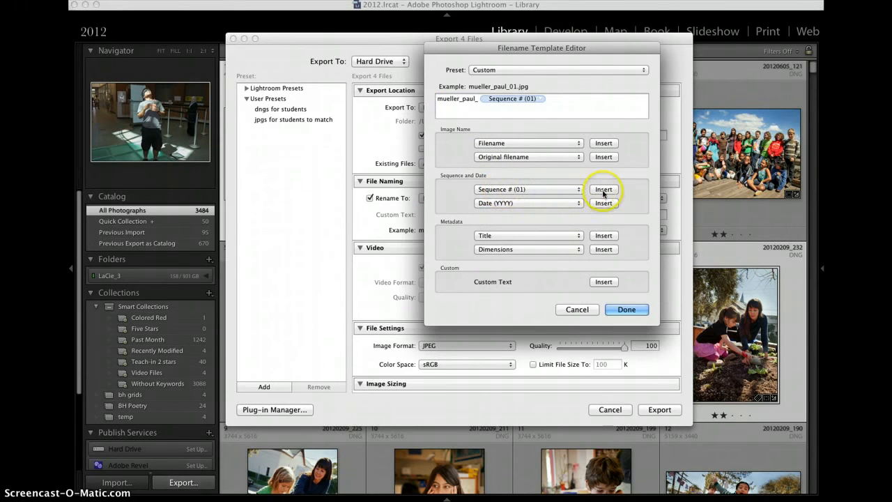
left_click(604, 188)
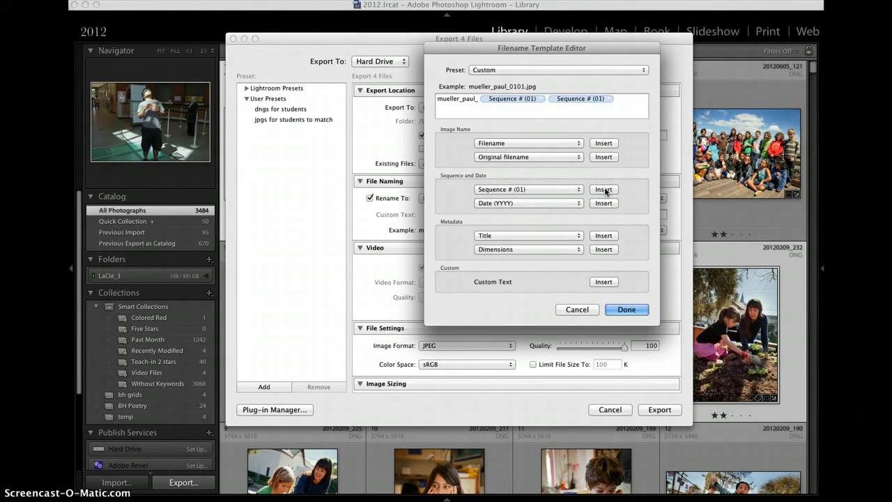
left_click(580, 98)
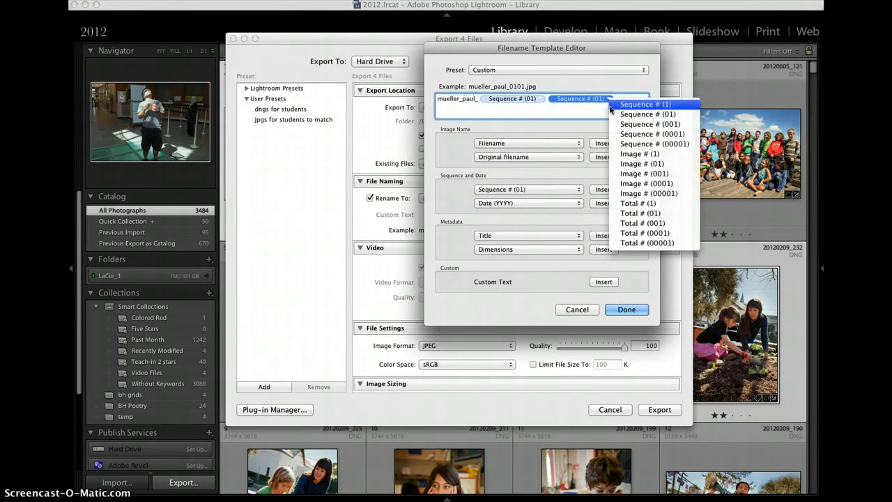
left_click(647, 113)
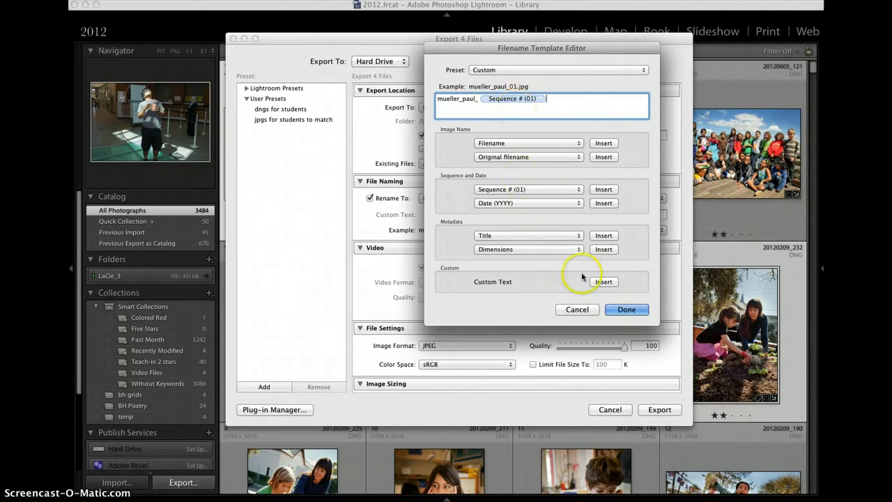
- Confirm the mueller_paul_ template, keep JPEG format, and switch off Resize to Fit
left_click(625, 309)
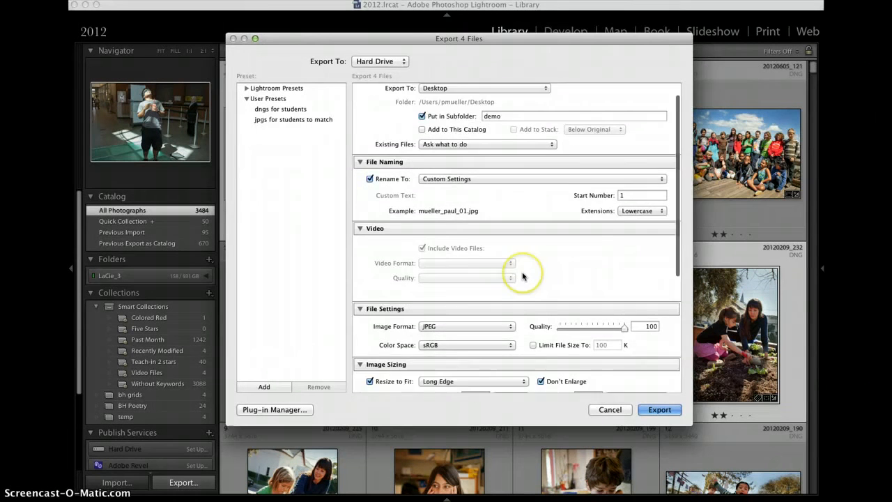
scroll("down", 3)
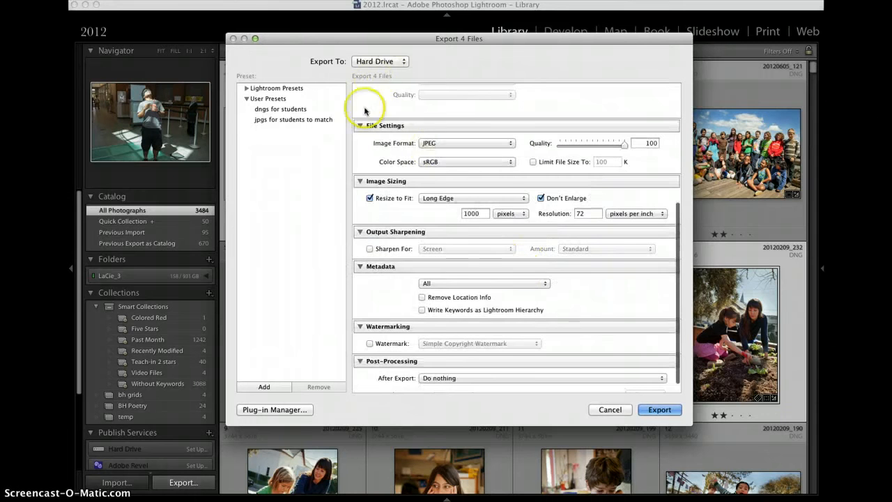
left_click(467, 143)
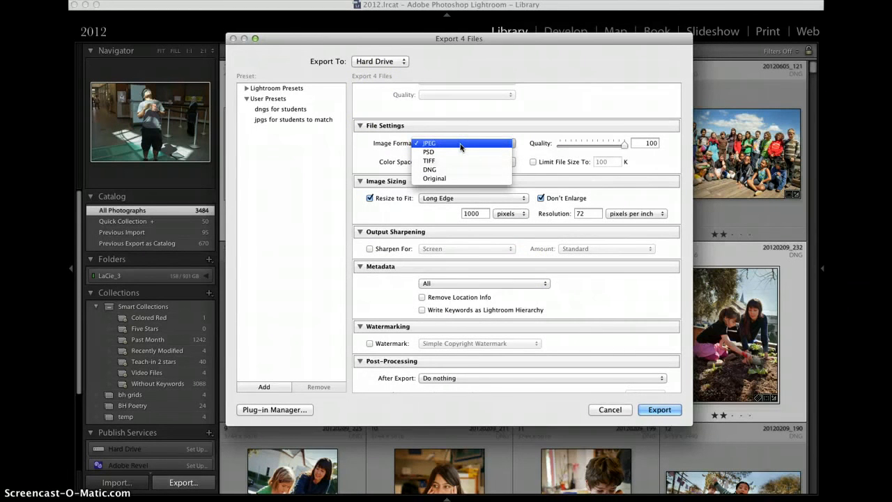
mouse_move(457, 160)
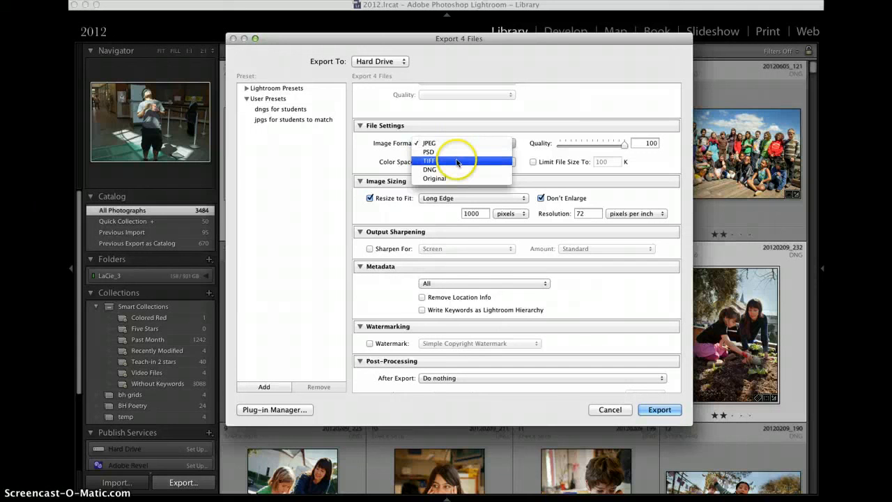
mouse_move(460, 143)
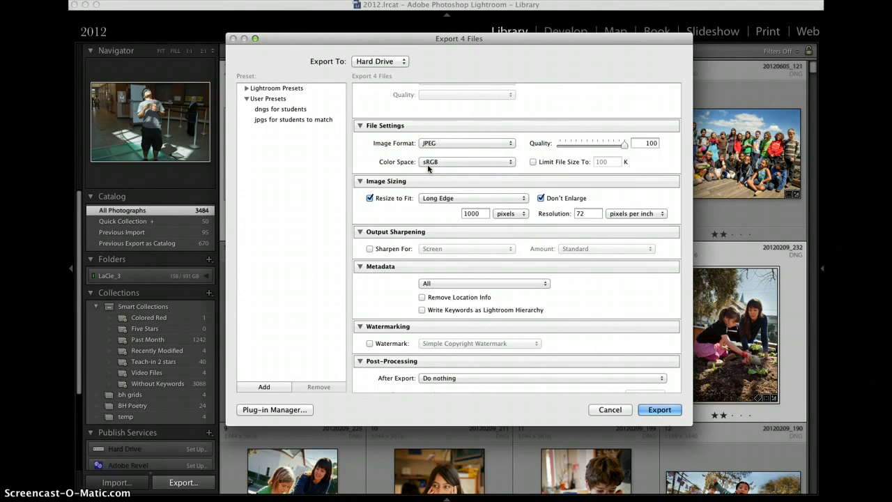
left_click(370, 198)
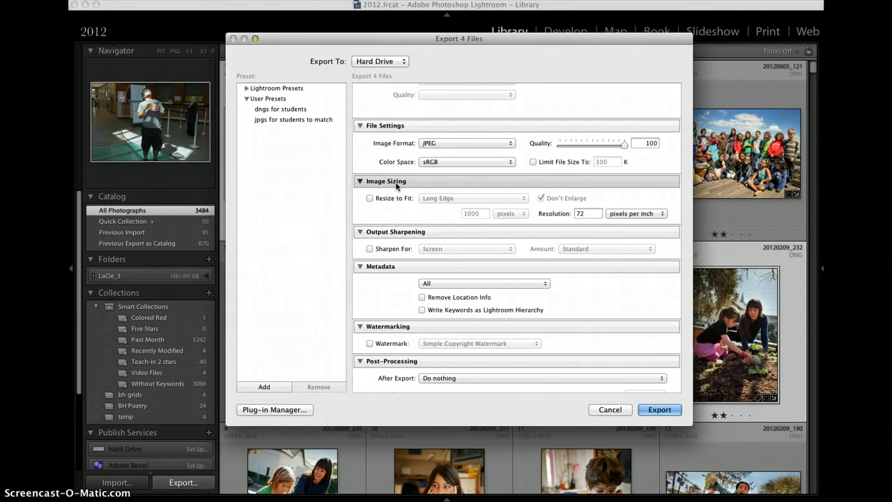
- Resize exported photos to fit 1000 pixels on the Long Edge
left_click(369, 198)
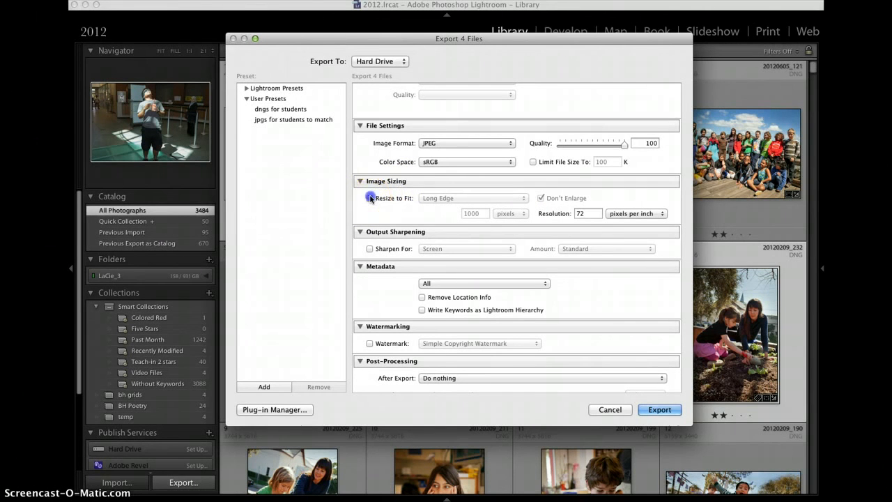
left_click(369, 198)
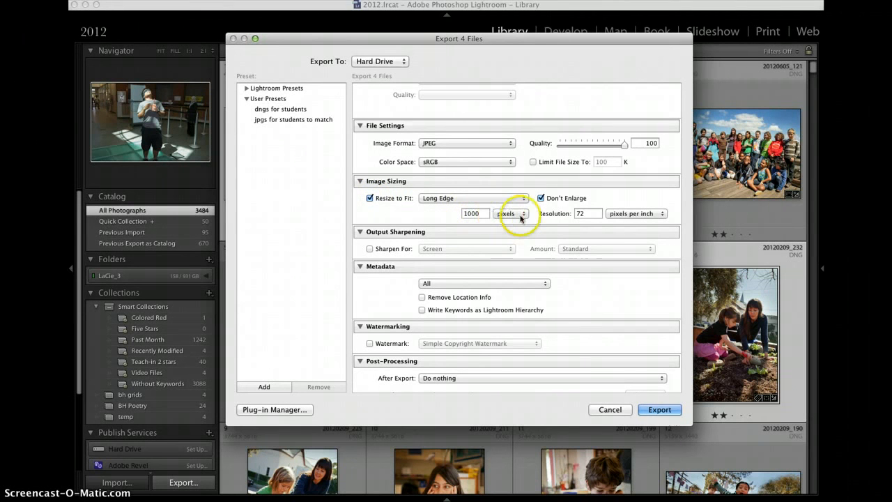
left_click(473, 197)
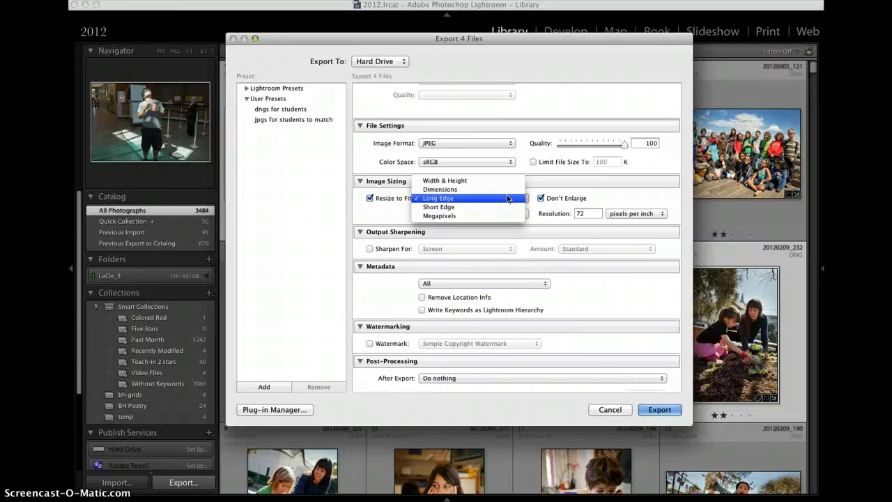
left_click(438, 198)
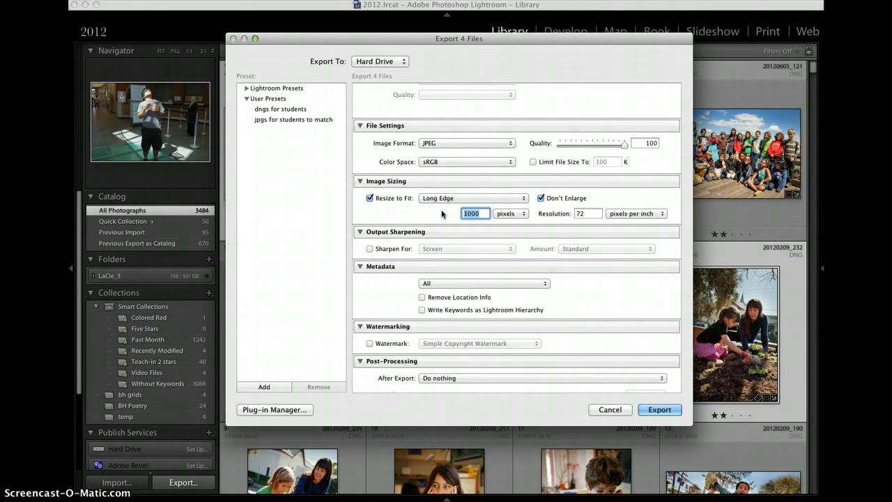
mouse_move(446, 215)
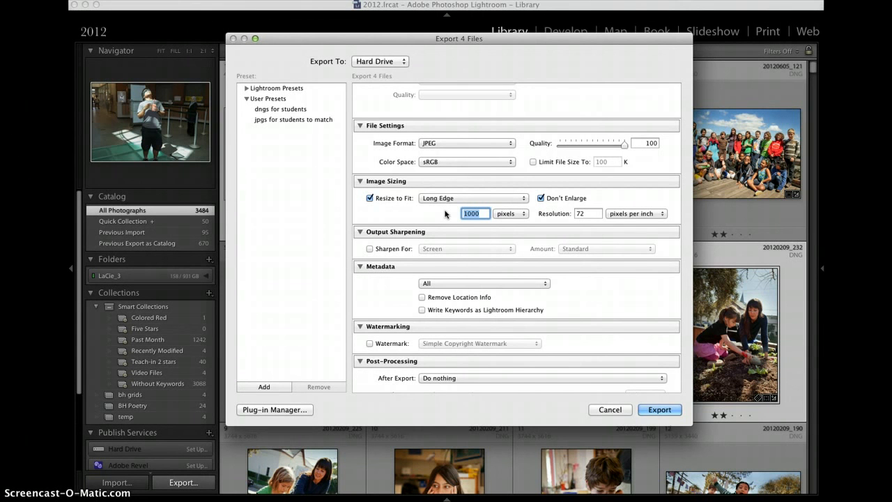
mouse_move(443, 215)
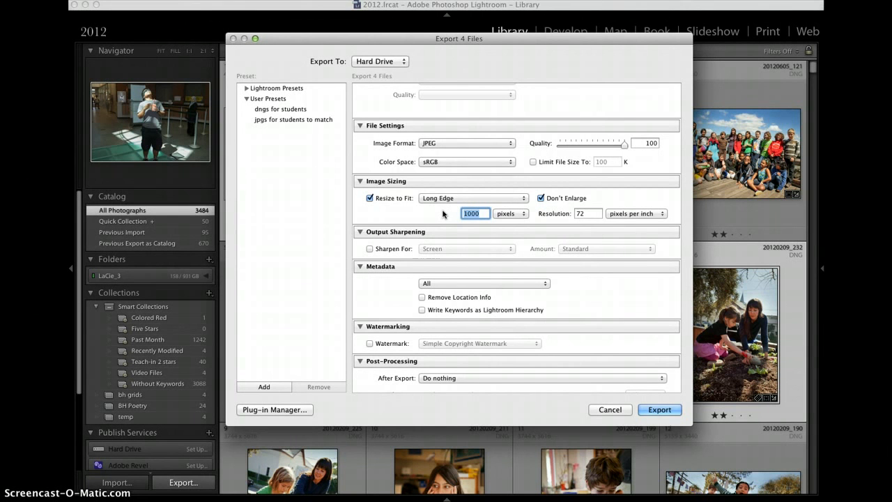
mouse_move(444, 213)
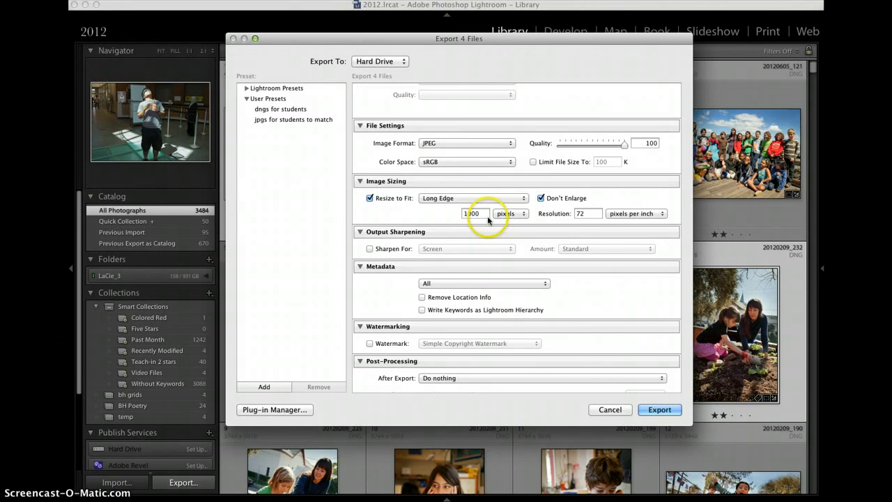
left_click(586, 214)
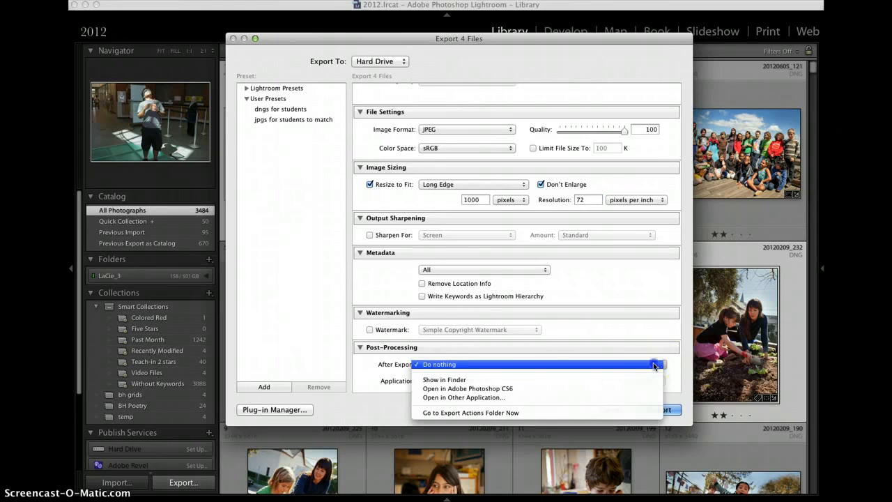
- Keep After Export set to Do nothing and export the four photos
left_click(439, 363)
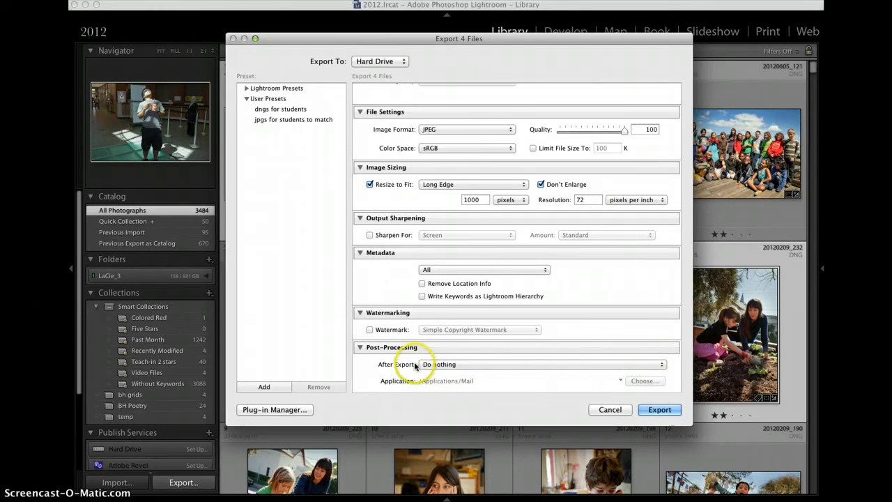
left_click(659, 409)
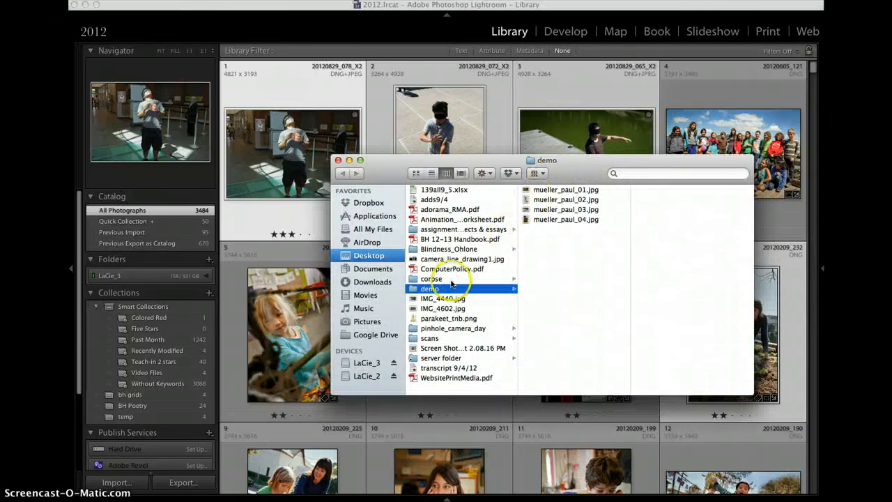
left_click(565, 189)
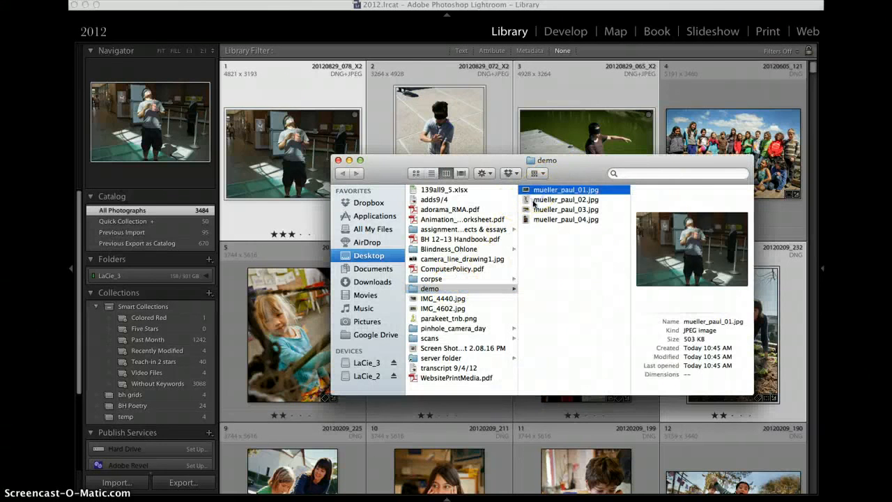
left_click(565, 200)
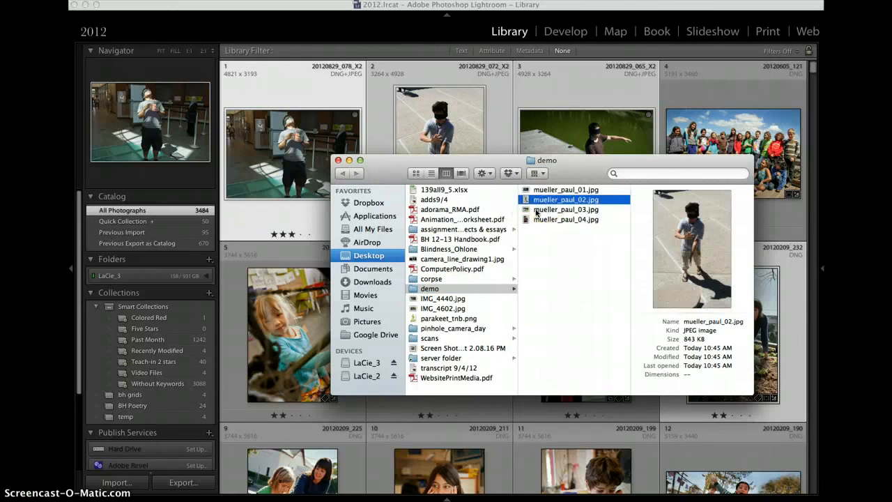
left_click(565, 209)
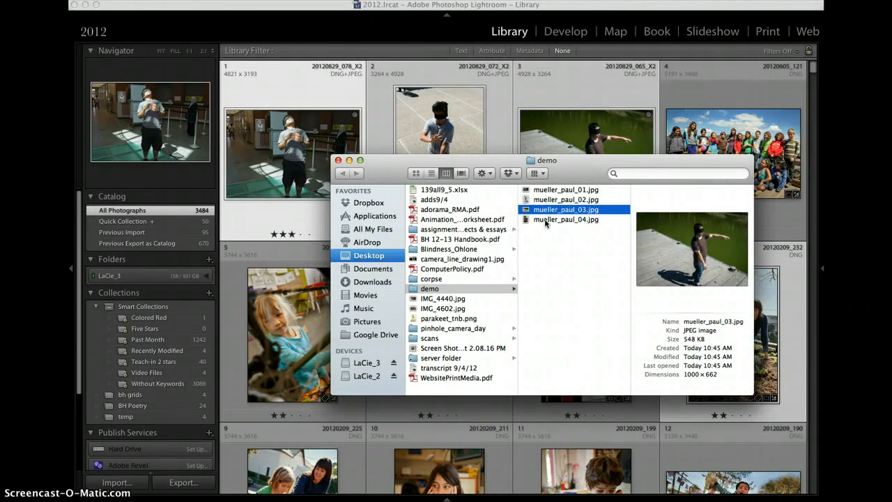